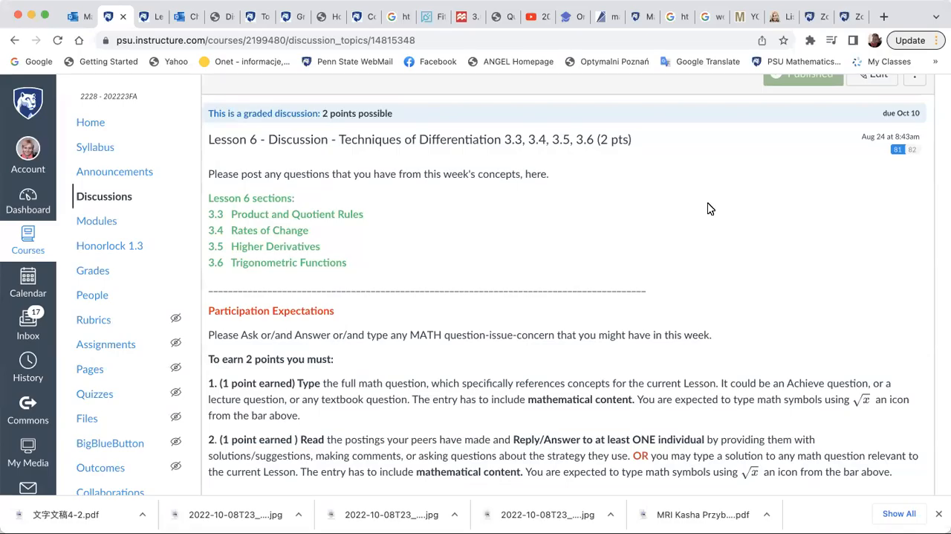
pyautogui.moveTo(538, 313)
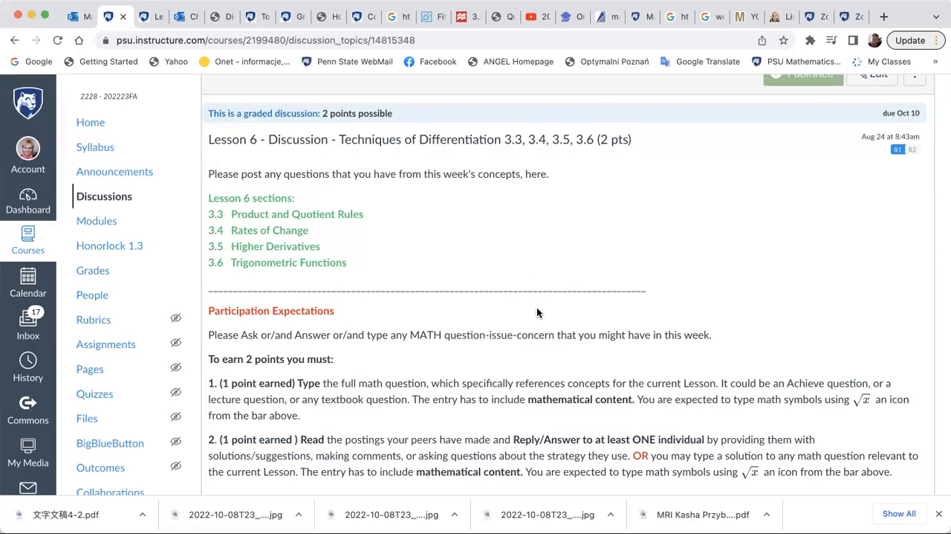
pyautogui.moveTo(613, 263)
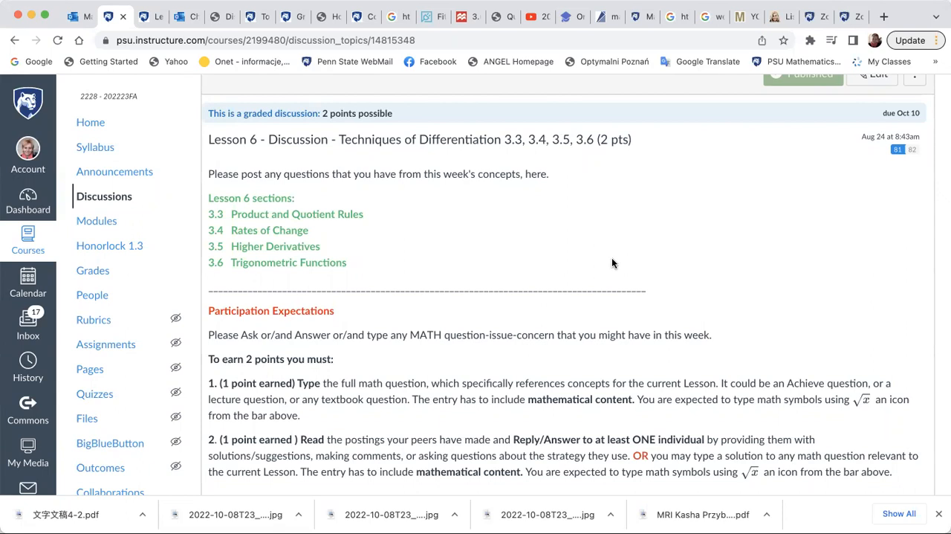
# Step: Scroll down through the Lesson 6 discussion toward the Reply link
pyautogui.scroll(-3)
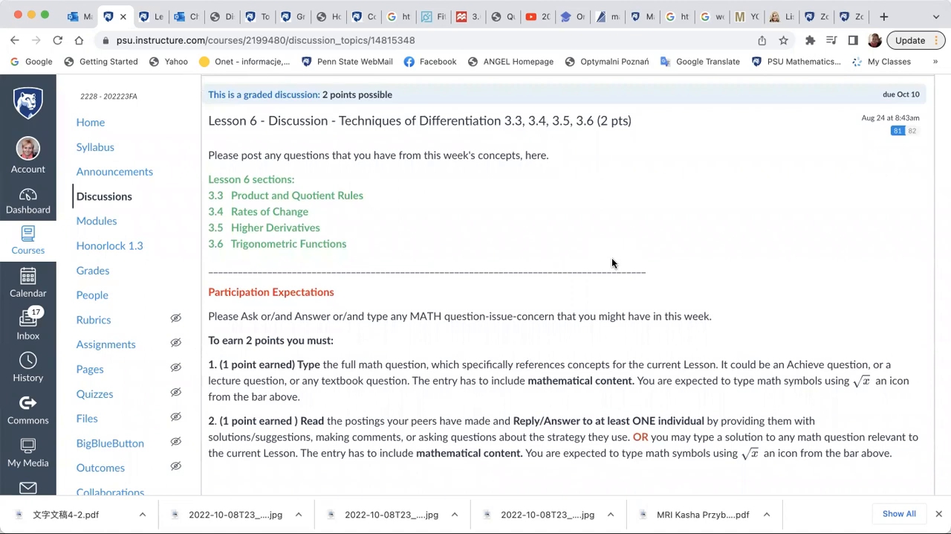
pyautogui.scroll(-3)
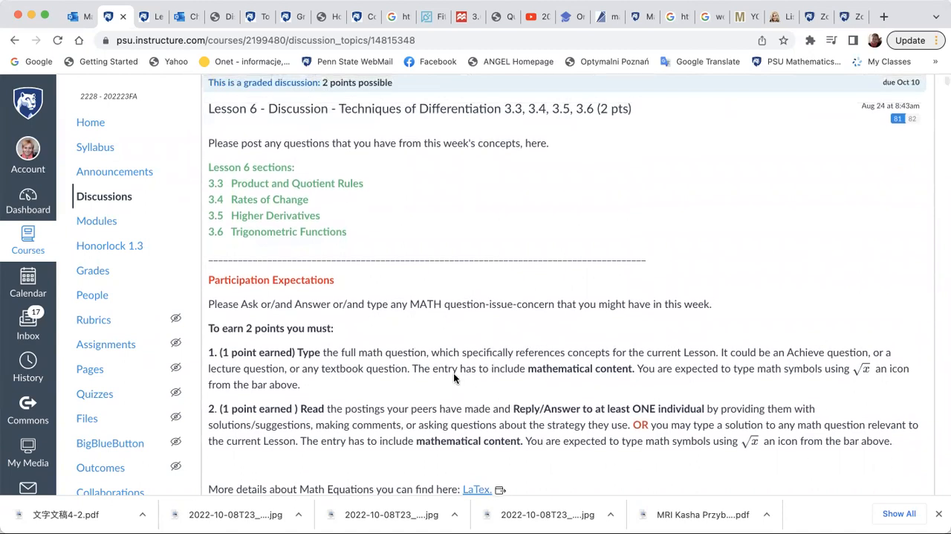
pyautogui.moveTo(588, 434)
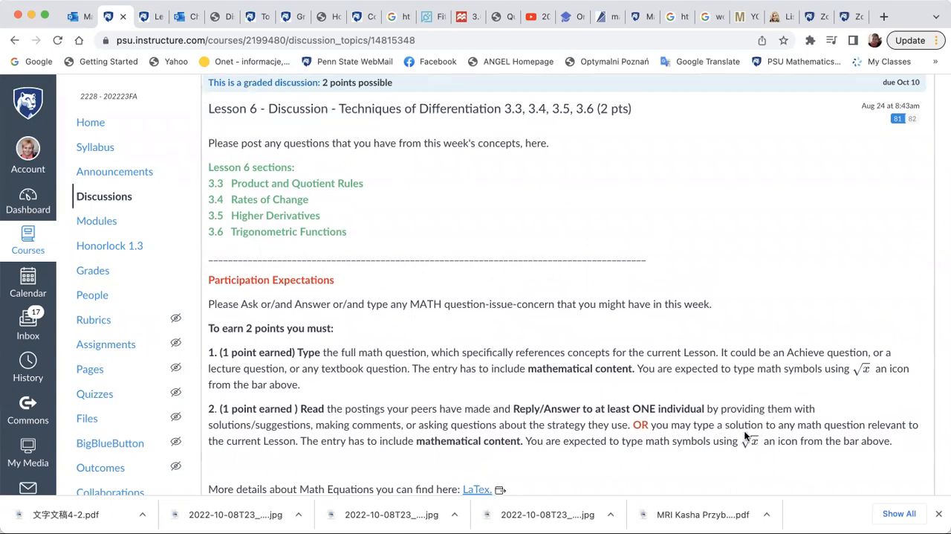
pyautogui.moveTo(744, 385)
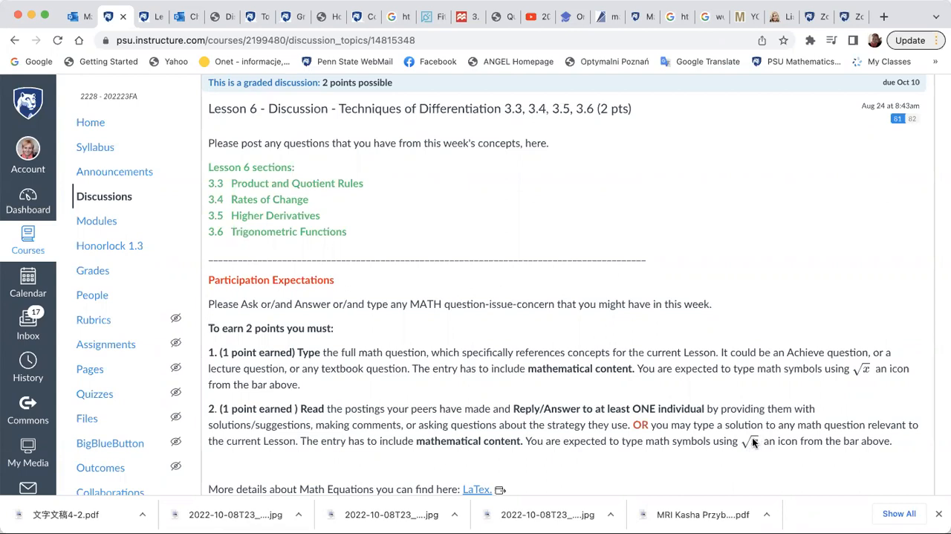
pyautogui.scroll(-3)
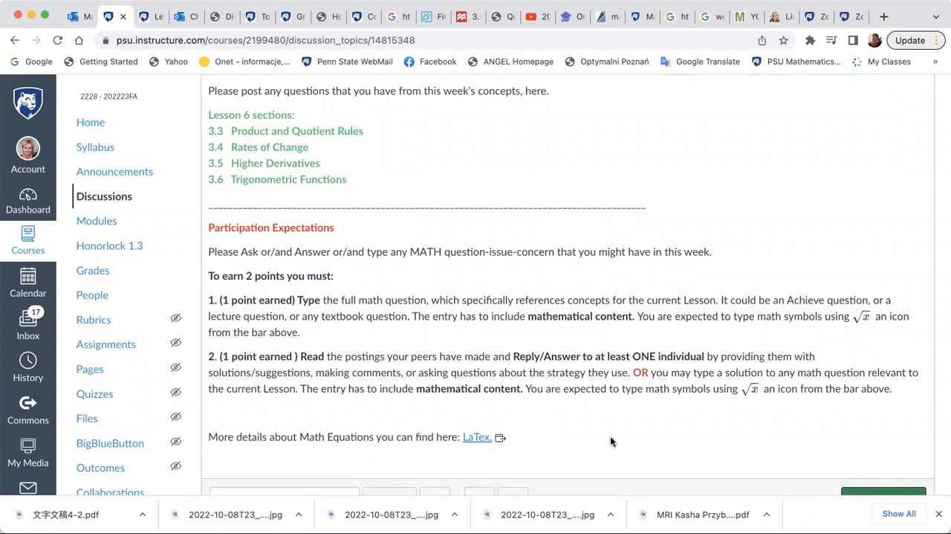
pyautogui.moveTo(687, 437)
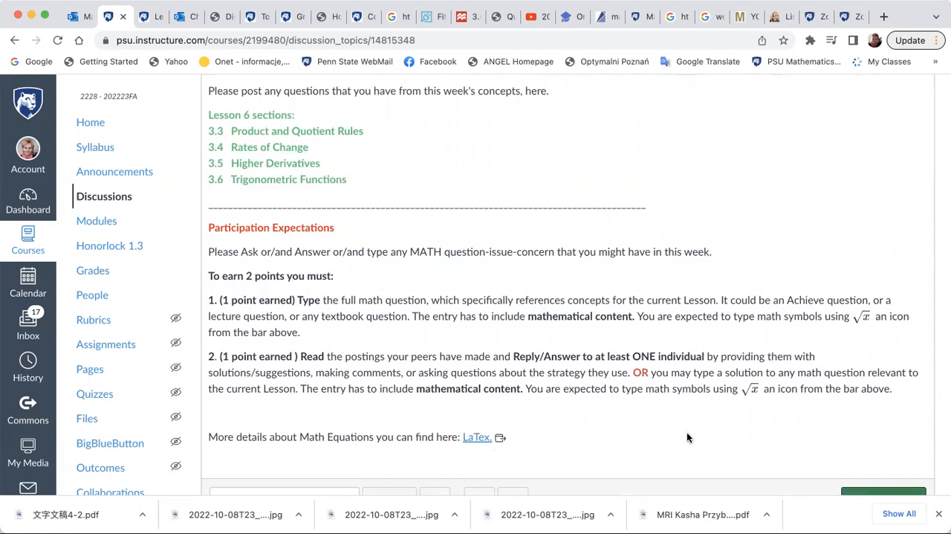
pyautogui.scroll(-3)
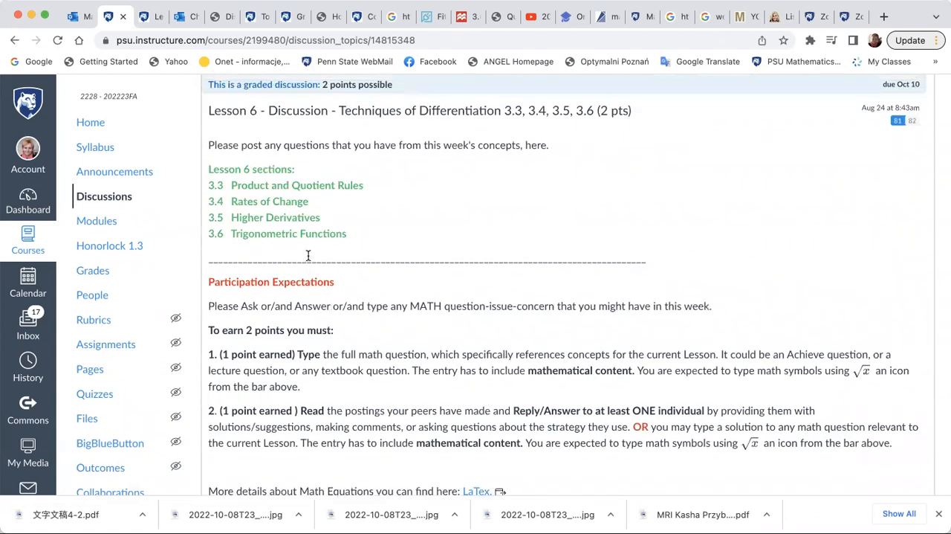
pyautogui.moveTo(359, 267)
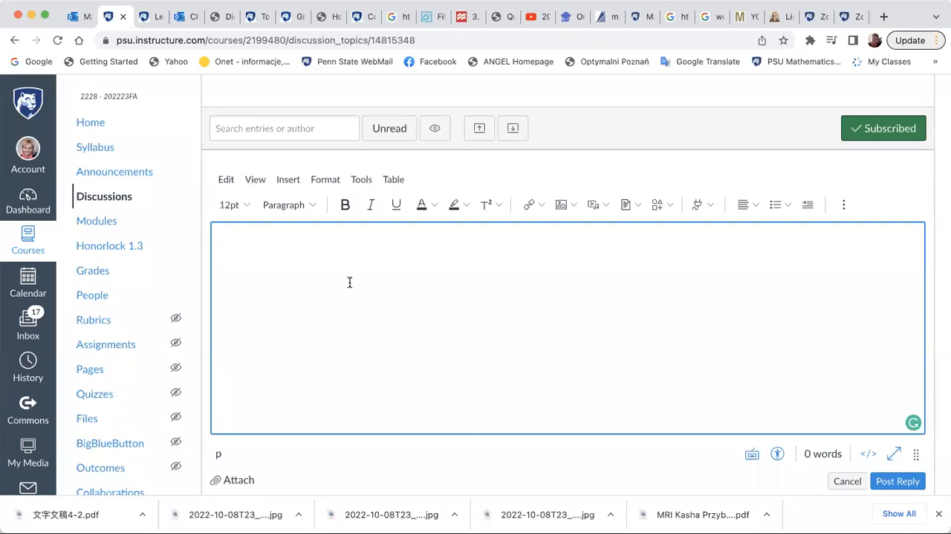
# Step: Write 'Find the equation of the tangent line to' in the reply, fixing a typo
pyautogui.write('Find')
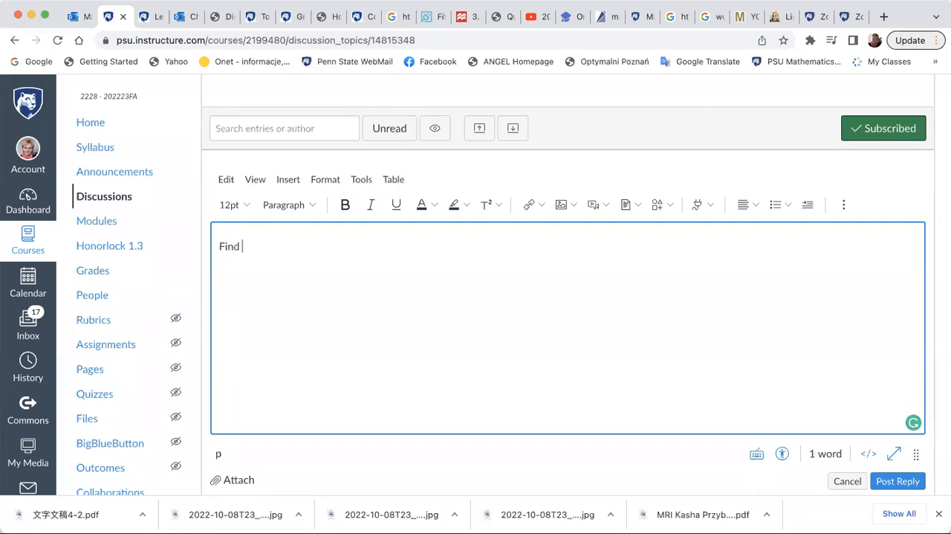
pyautogui.write('the e')
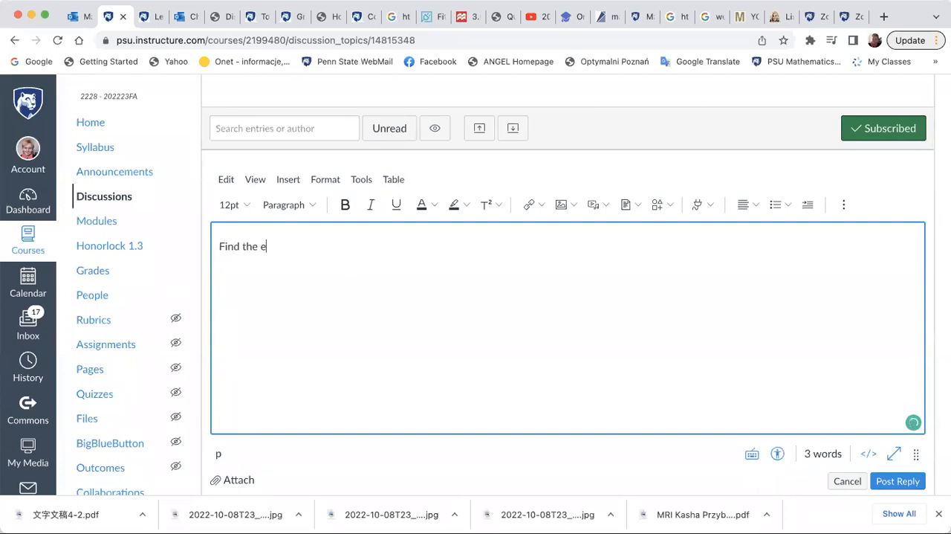
pyautogui.write('quation of the tan')
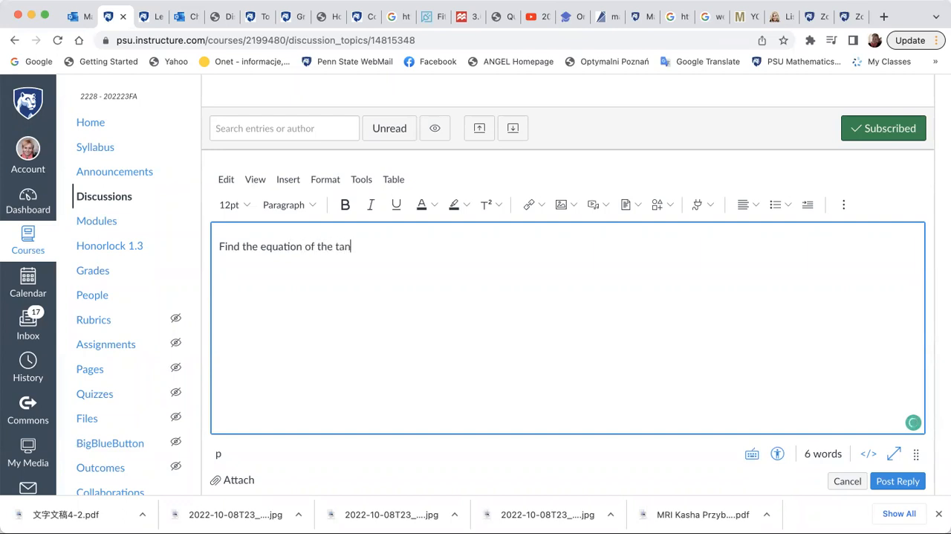
pyautogui.write('gent line to th')
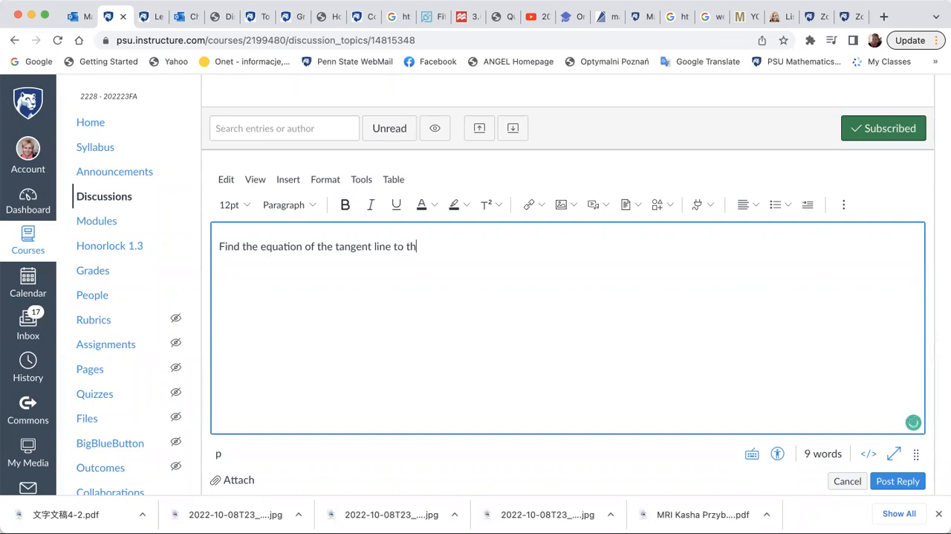
pyautogui.press('backspace')
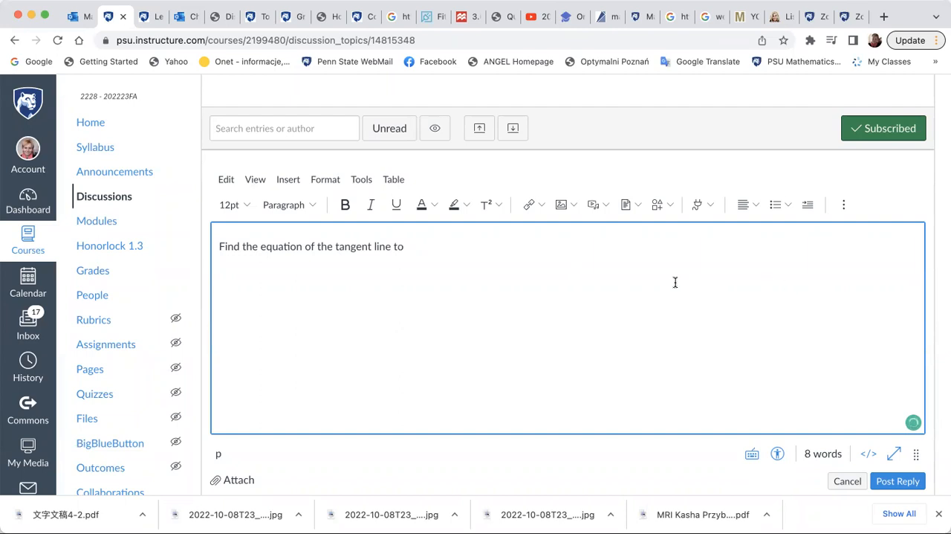
# Step: Continue the reply with 'f(x)= 5 cos'
pyautogui.write('fi')
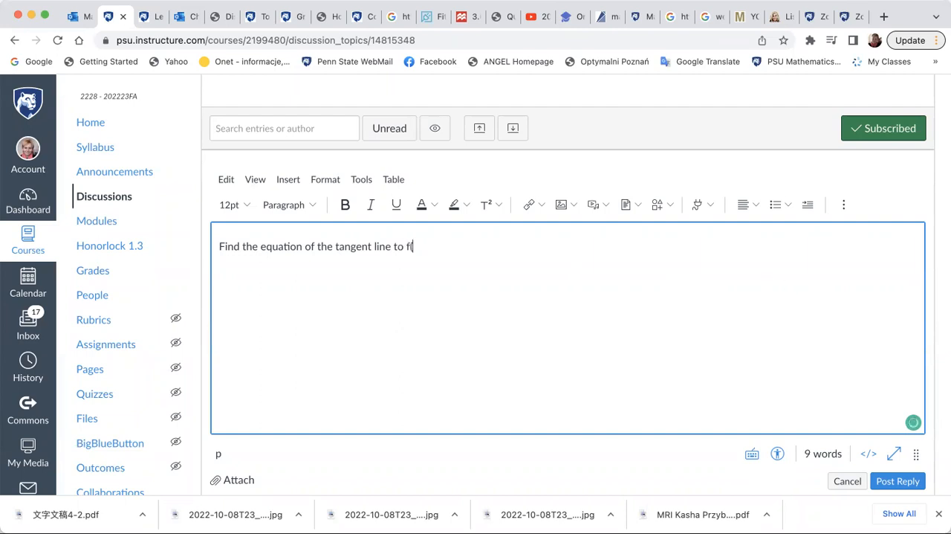
pyautogui.write('x)')
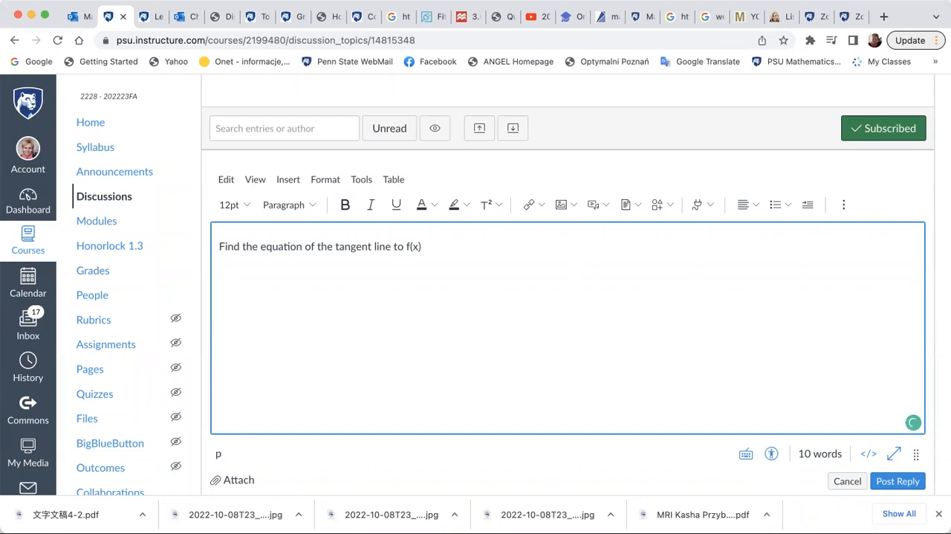
pyautogui.write('=')
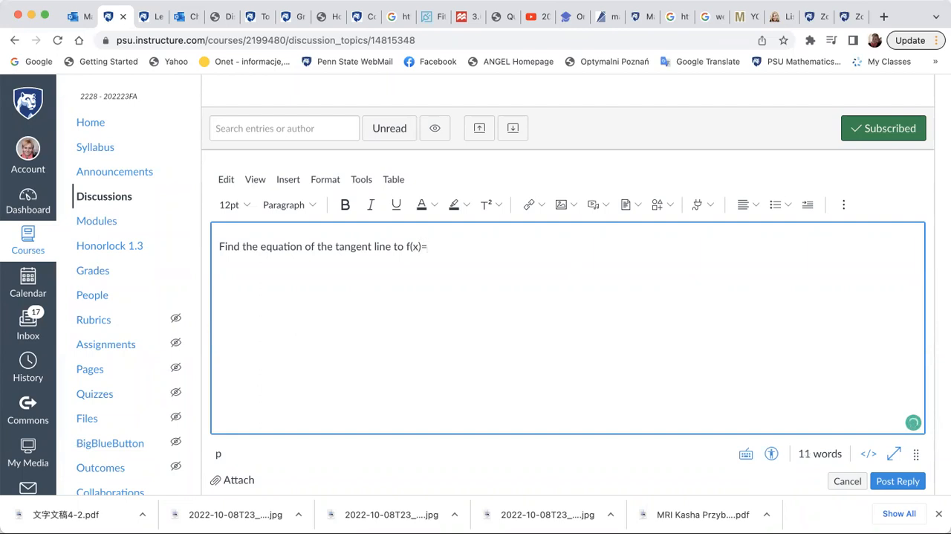
pyautogui.write('5 cox')
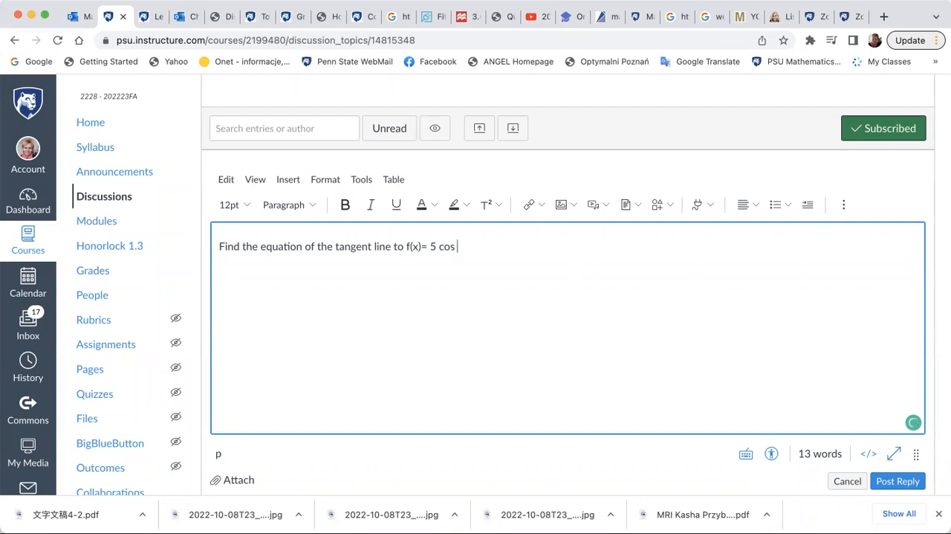
# Step: Extend the reply to read '...f(x)= 5 cos x at x= 5pi/3.'
pyautogui.write('x')
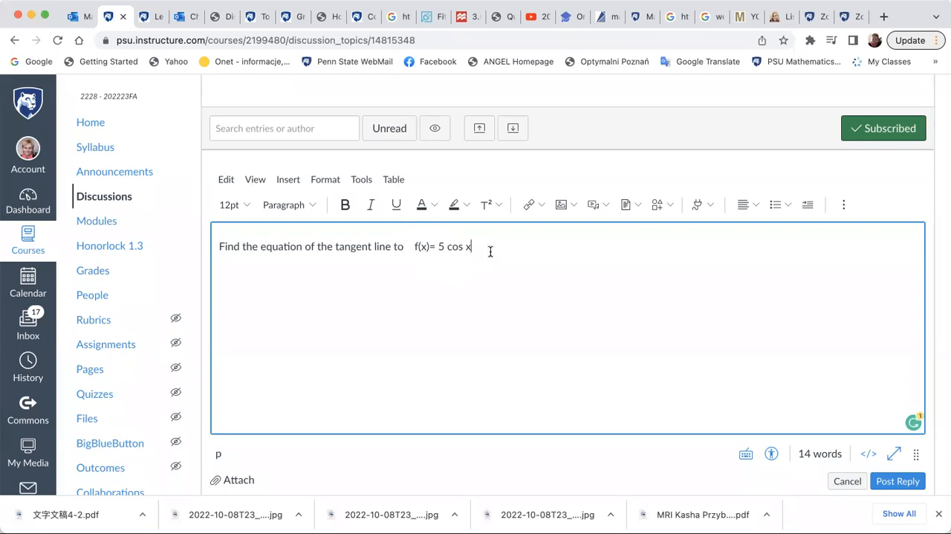
pyautogui.write('.')
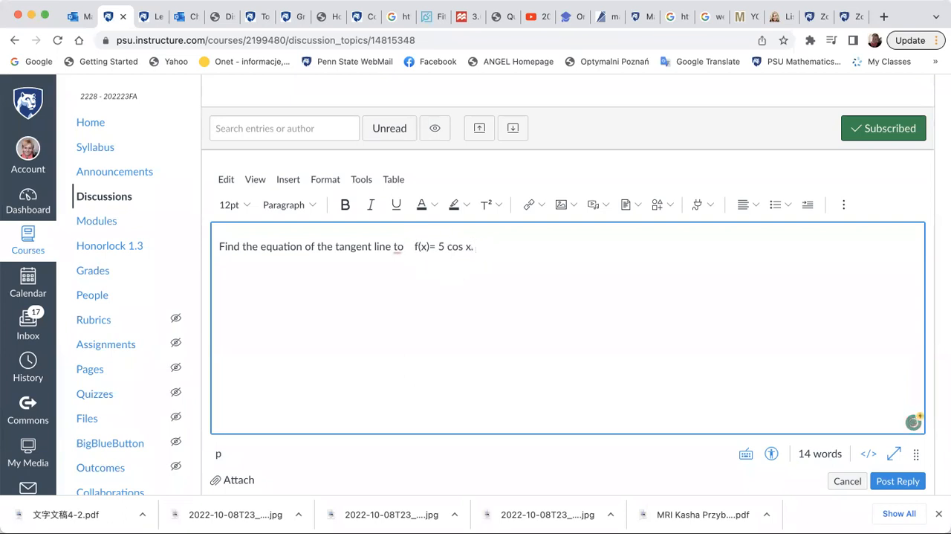
pyautogui.write('at')
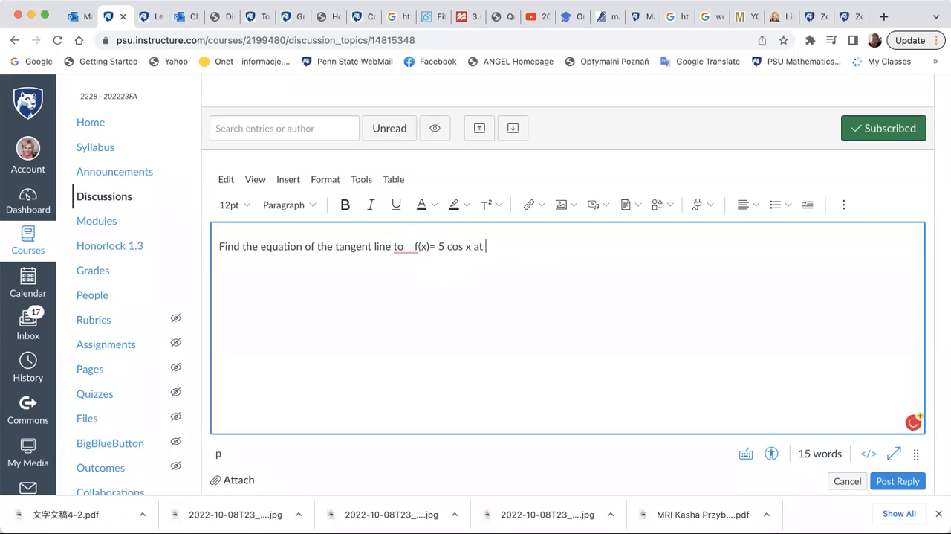
pyautogui.write('x=')
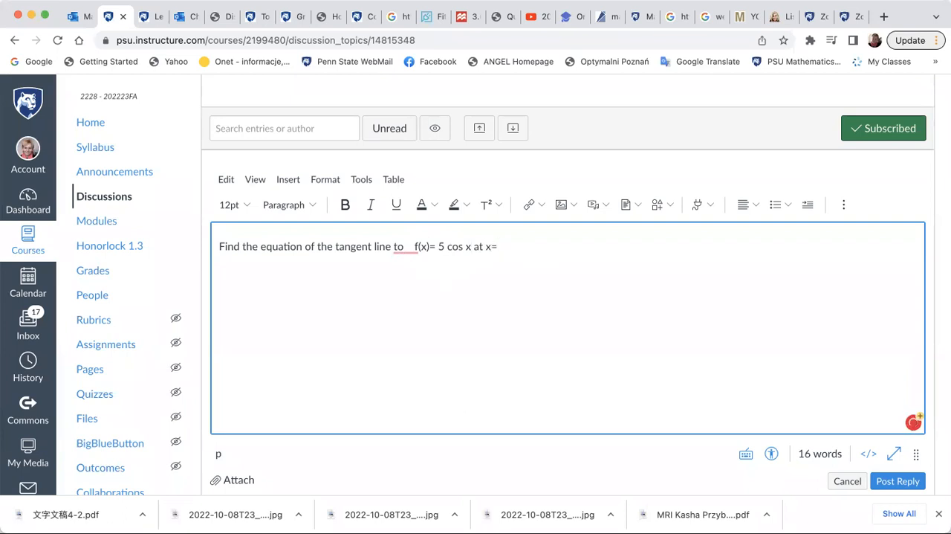
pyautogui.write('5p')
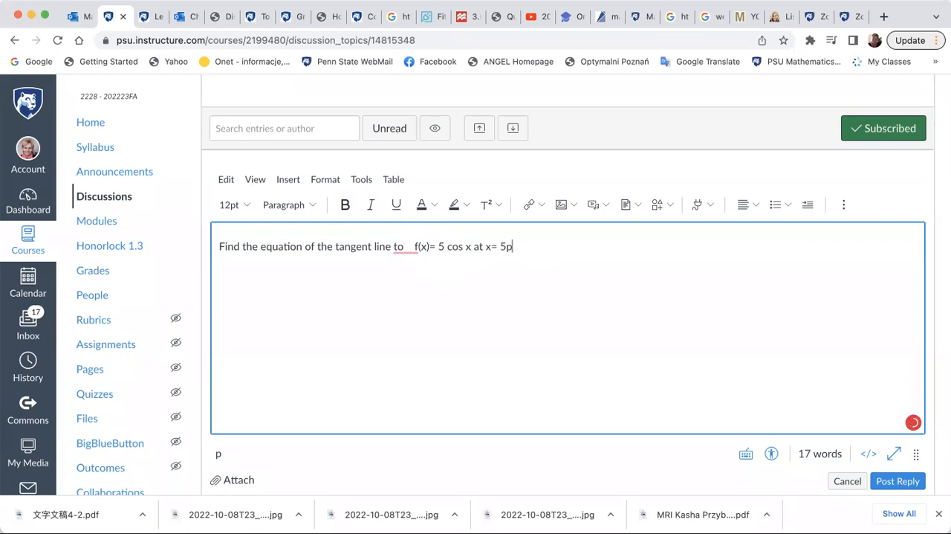
pyautogui.write('i/')
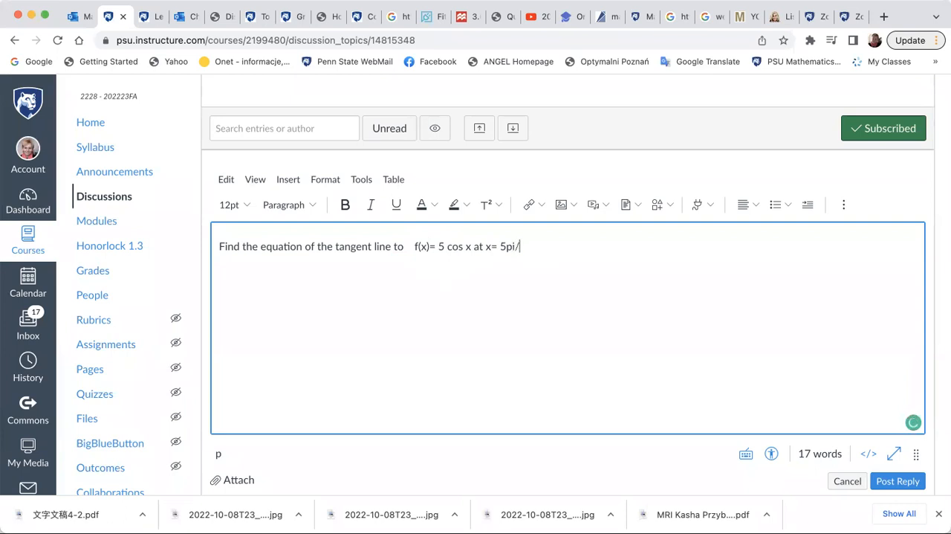
pyautogui.write('3.')
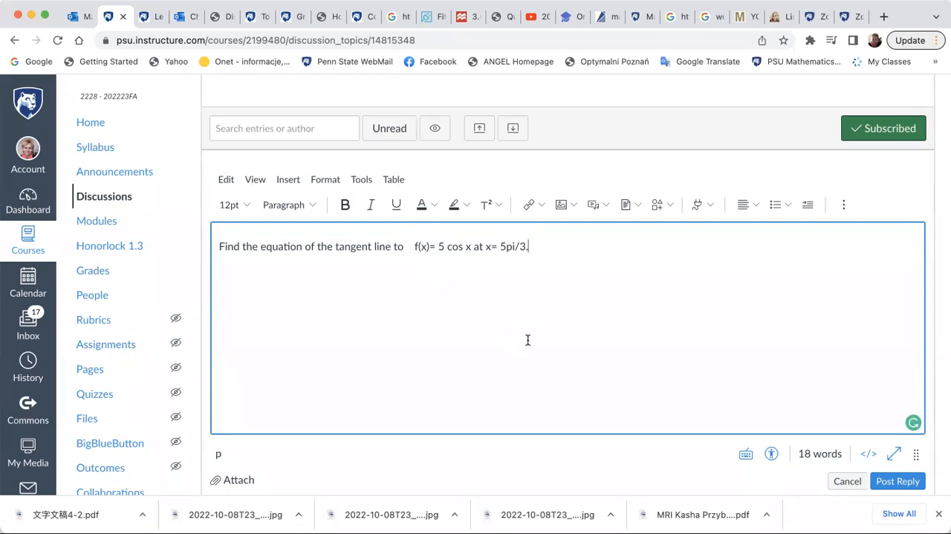
pyautogui.moveTo(538, 324)
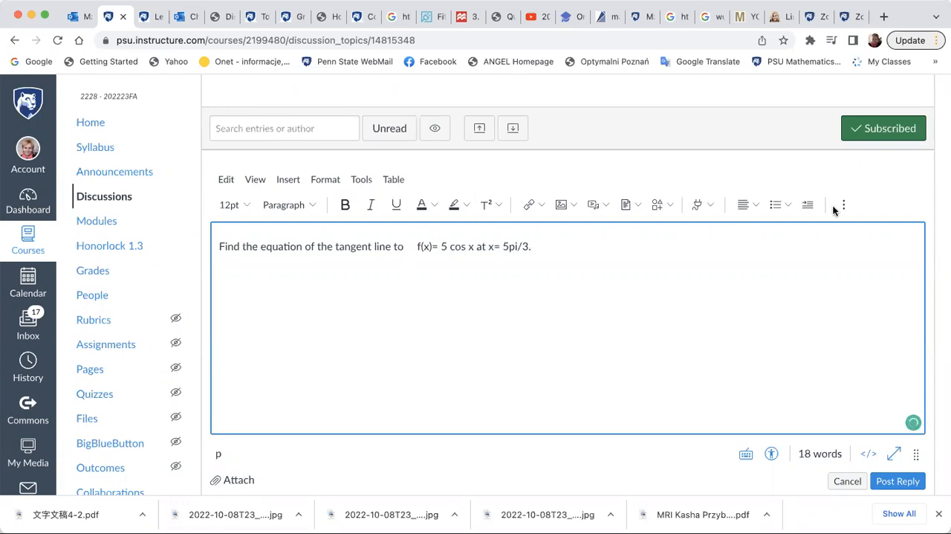
pyautogui.moveTo(718, 214)
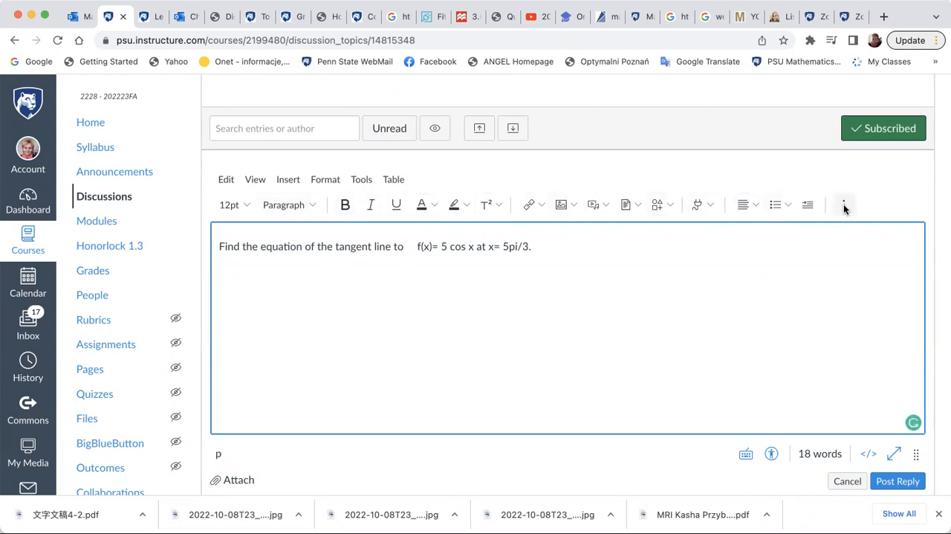
# Step: Reveal the additional editing tools in the reply toolbar
pyautogui.click(844, 205)
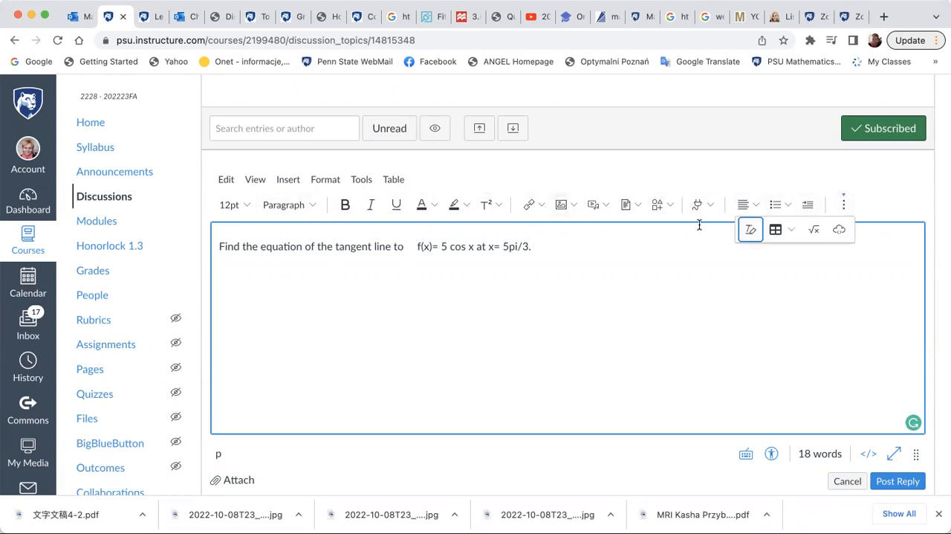
pyautogui.moveTo(824, 226)
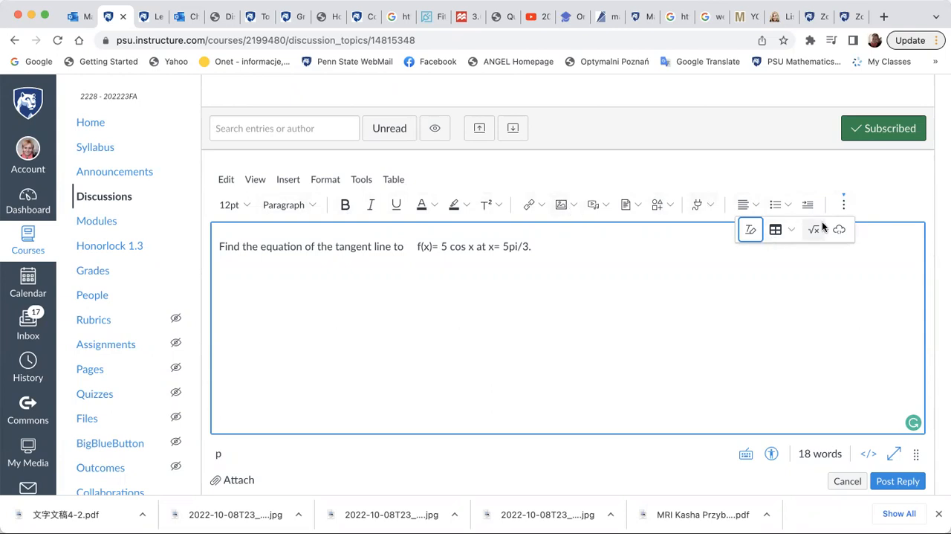
pyautogui.moveTo(812, 245)
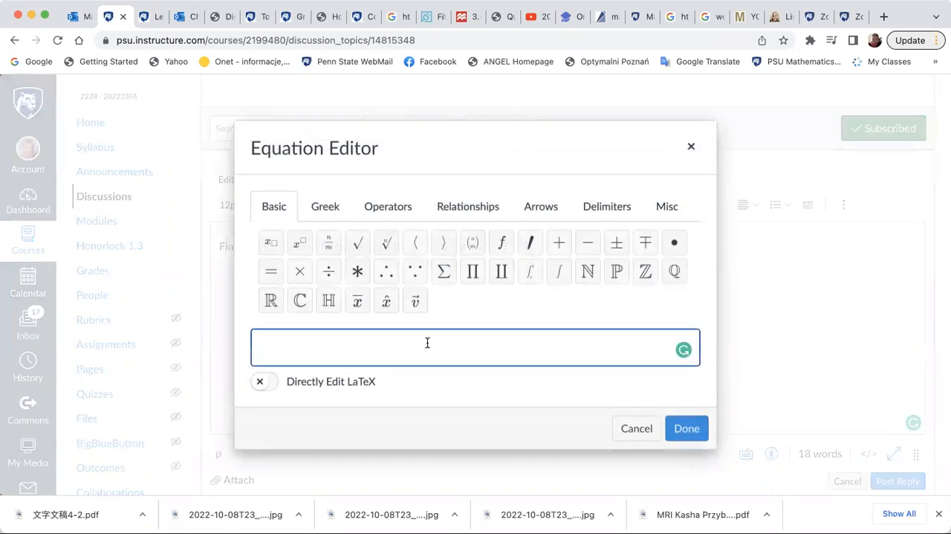
# Step: Insert a rendered LaTeX equation f(x)=5 \cos x into the reply via Directly Edit LaTeX
pyautogui.click(265, 381)
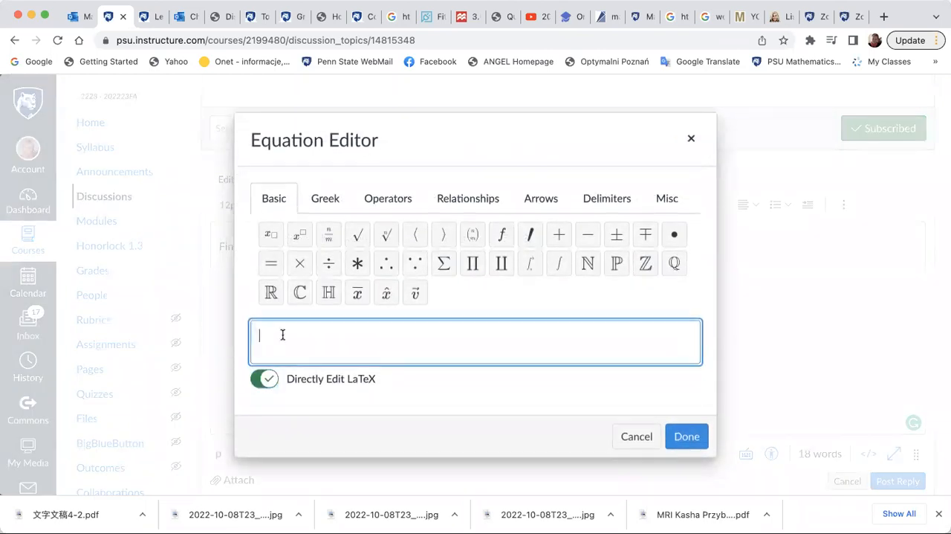
pyautogui.write('f(x')
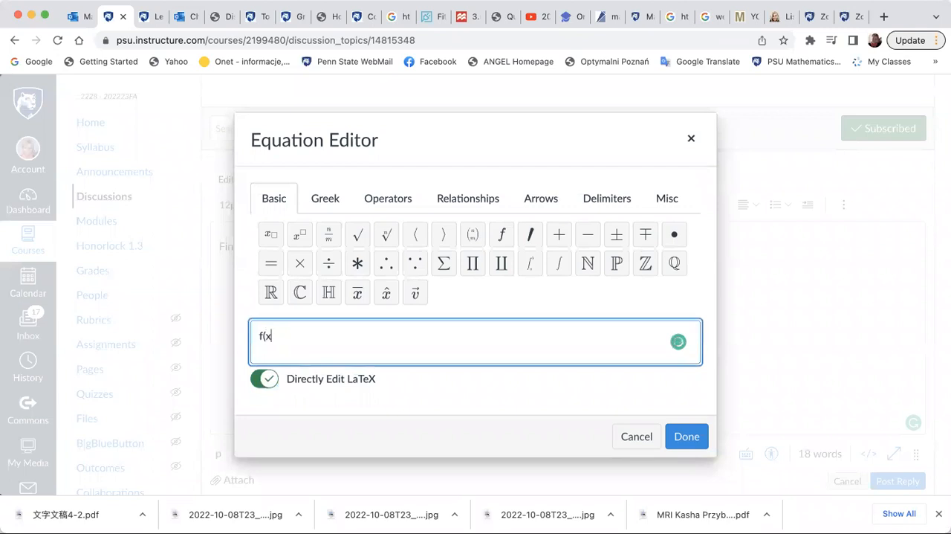
pyautogui.write(')=')
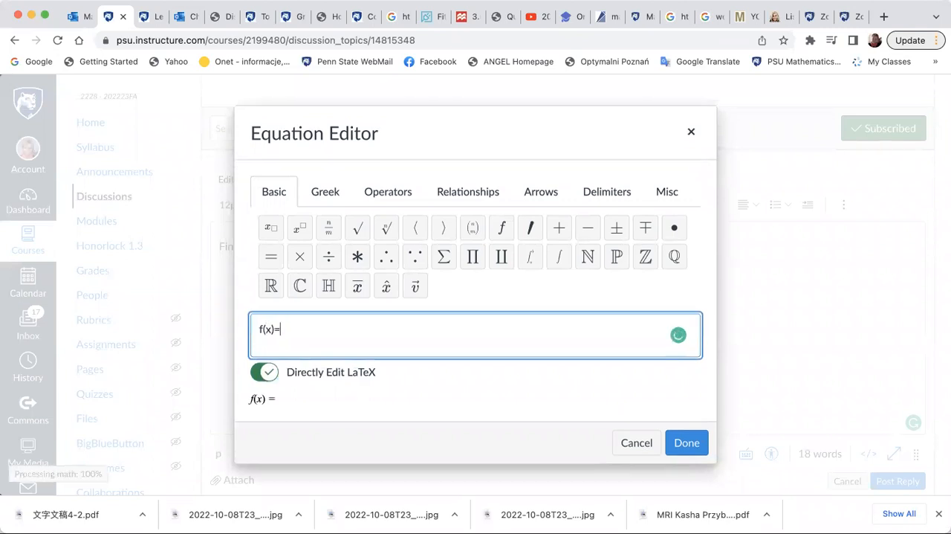
pyautogui.write('5 cos')
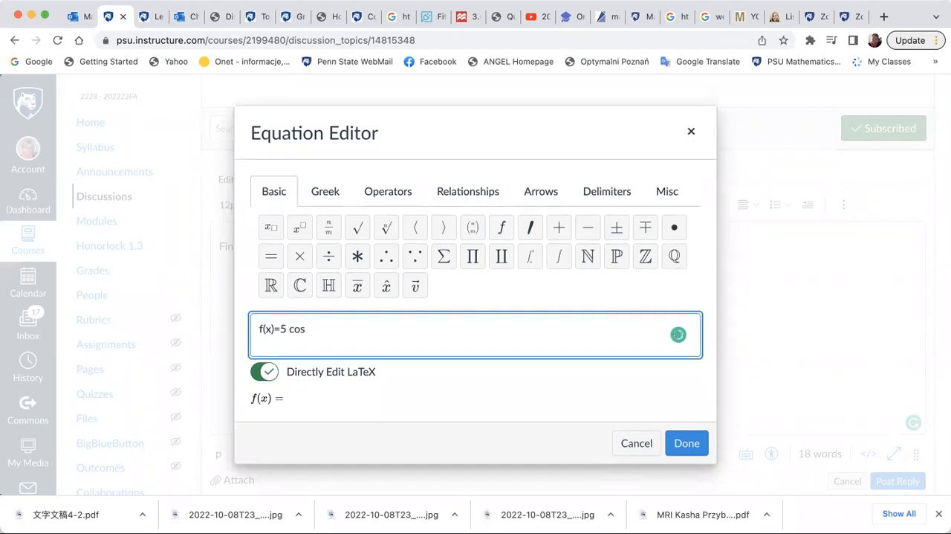
pyautogui.write('x')
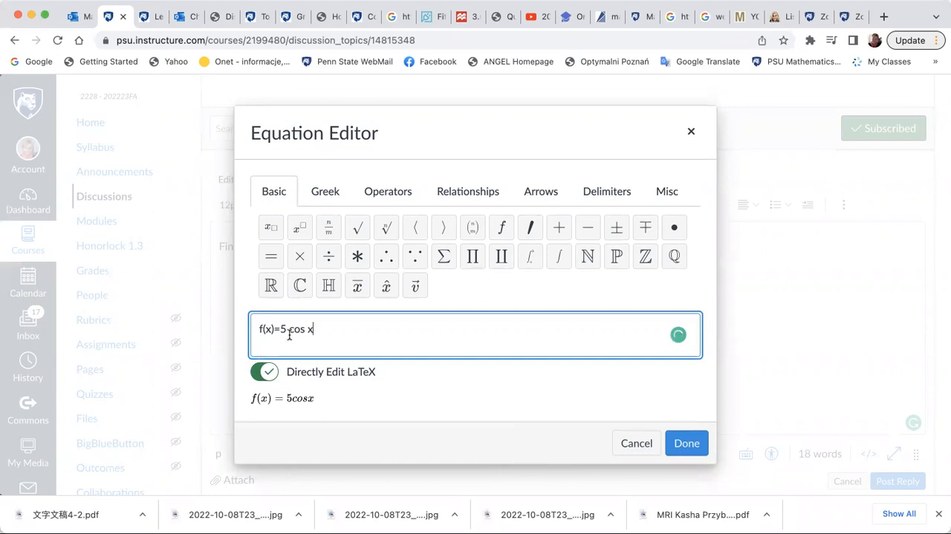
pyautogui.write('\\cos')
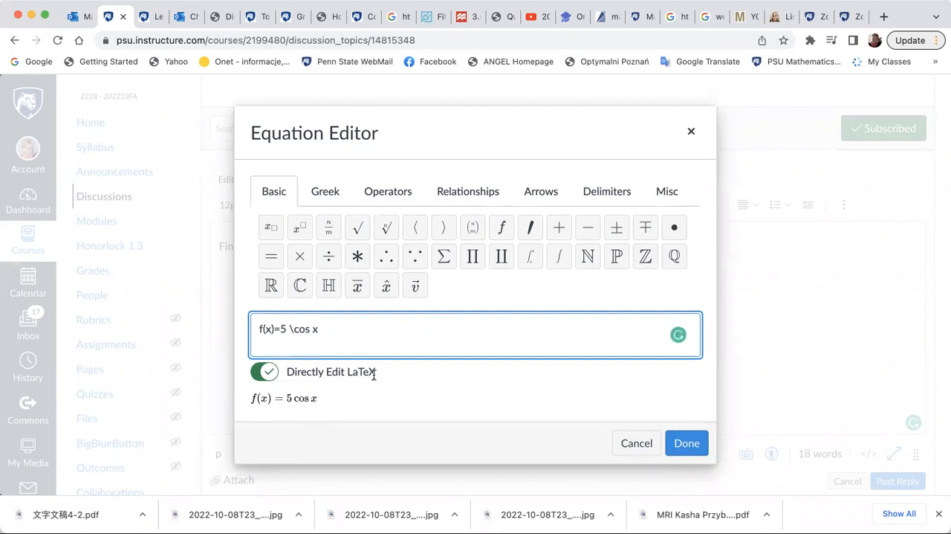
pyautogui.moveTo(638, 483)
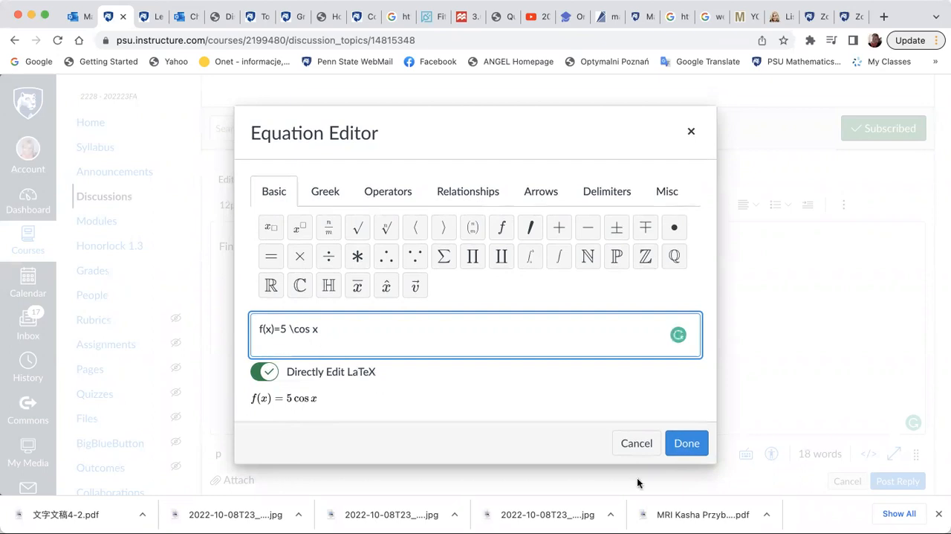
pyautogui.click(687, 443)
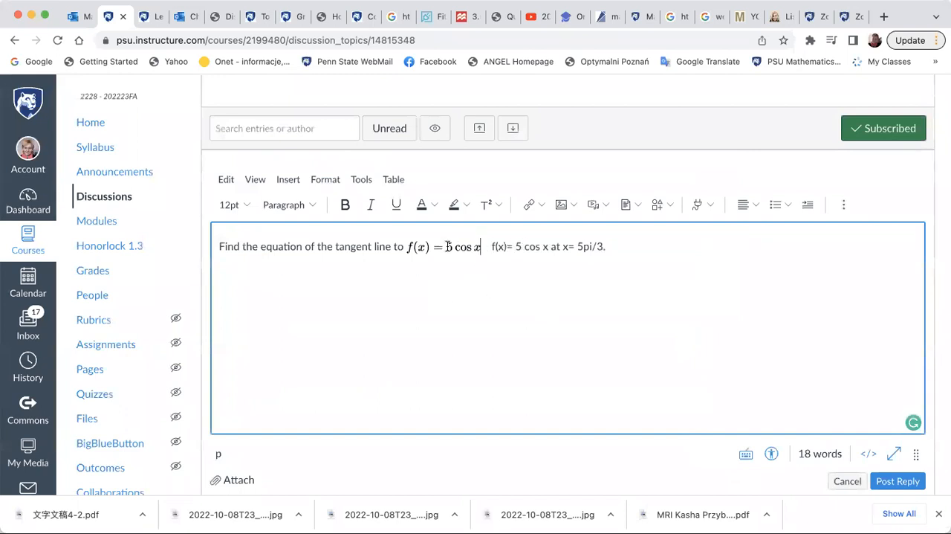
pyautogui.click(443, 247)
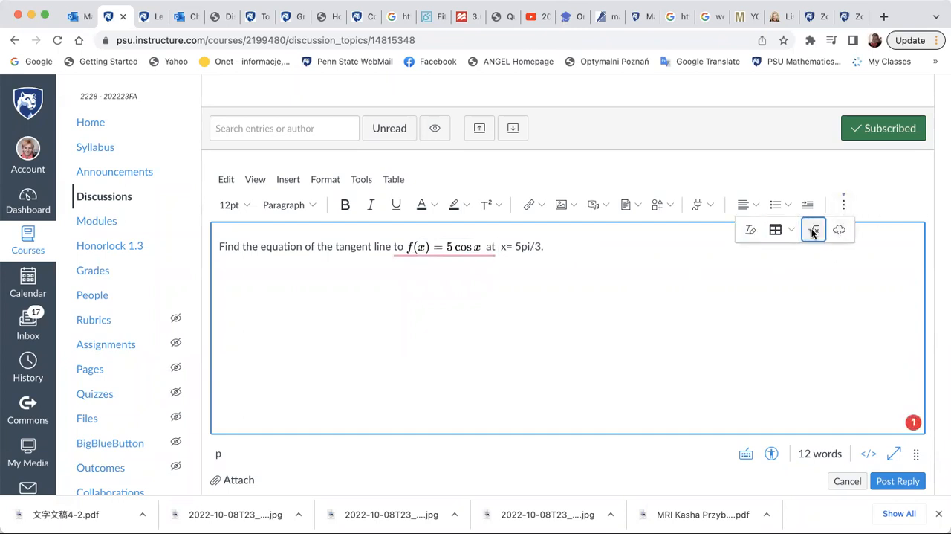
# Step: Insert a rendered LaTeX equation x=\dfrac{5 \pi}{3} after the word 'at'
pyautogui.click(813, 228)
pyautogui.write('x=\\')
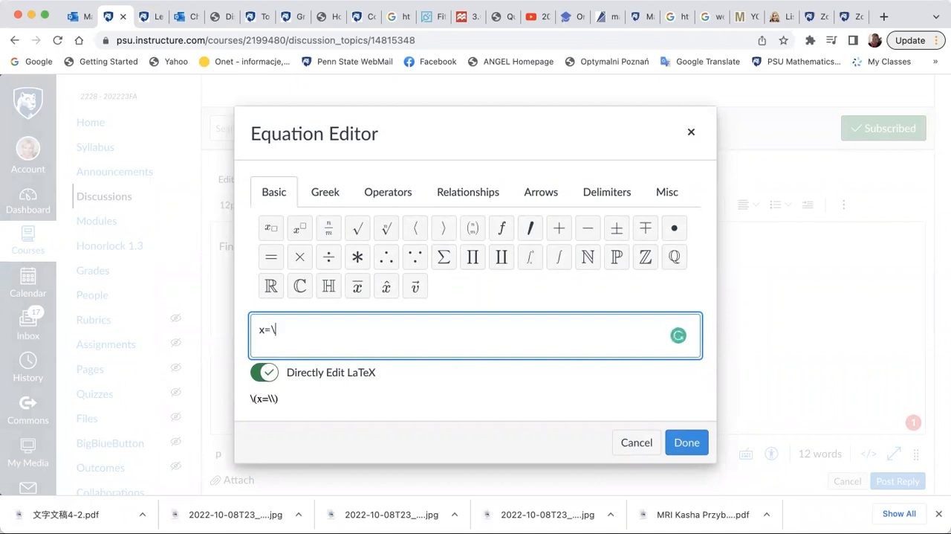
pyautogui.write('frac{}{')
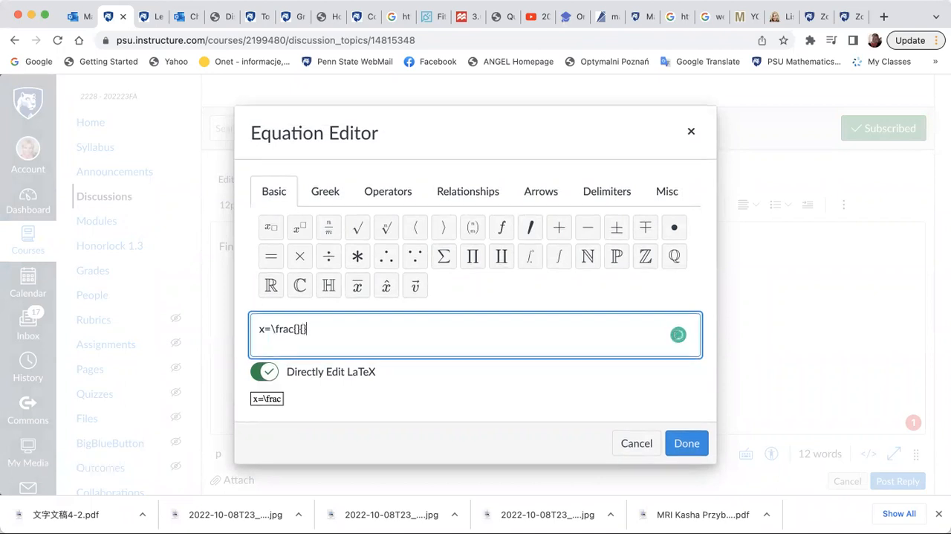
pyautogui.write('}')
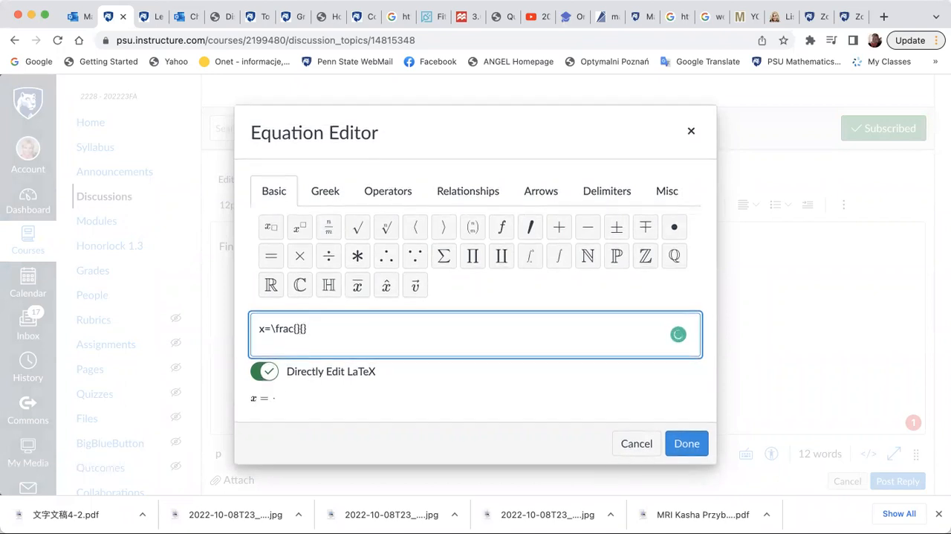
pyautogui.write('5 \\pi')
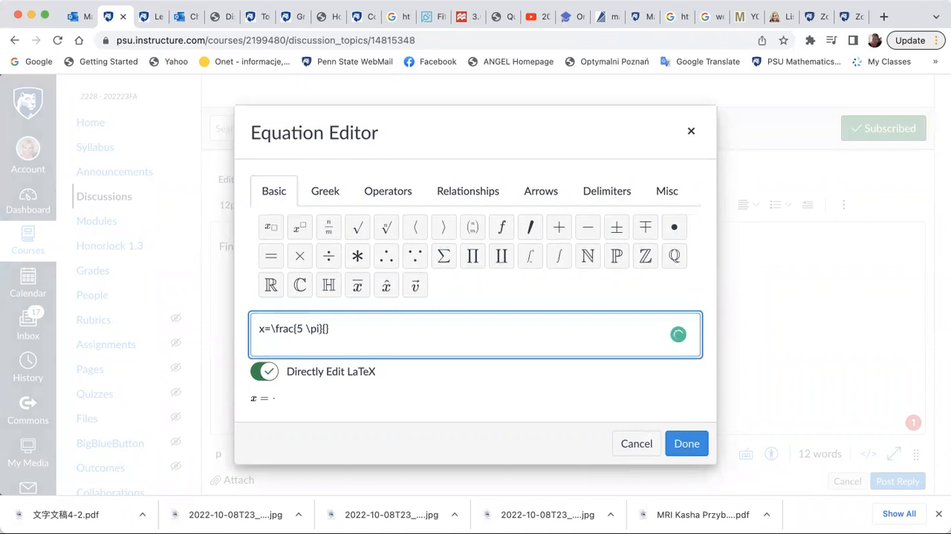
pyautogui.write('3')
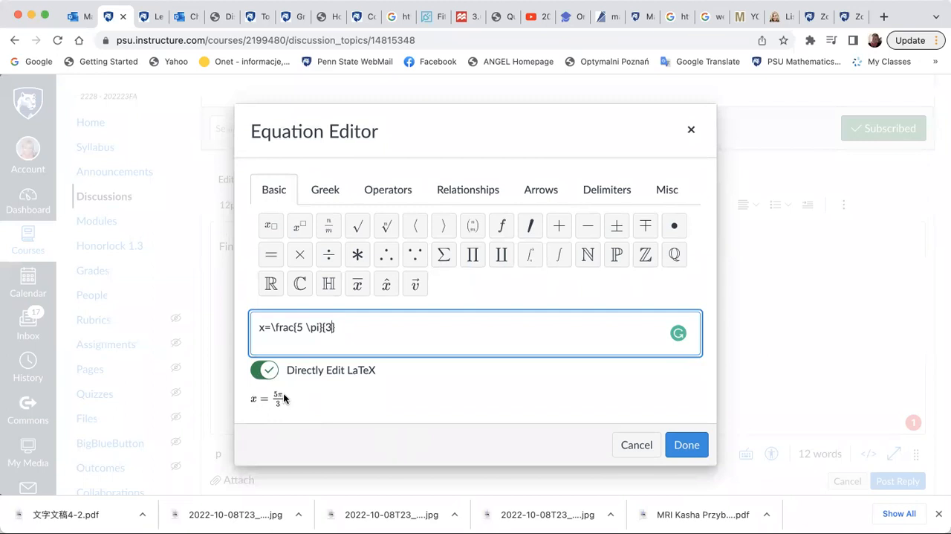
pyautogui.write('d')
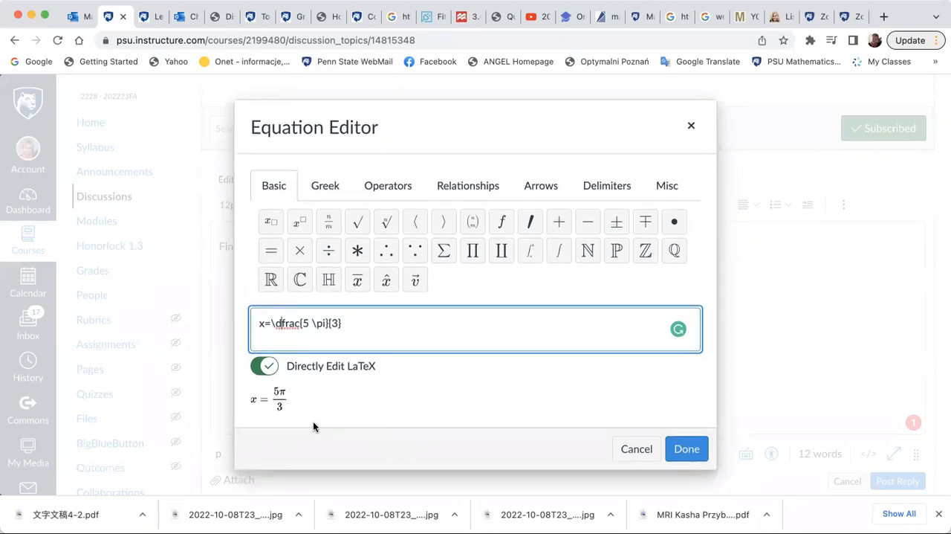
pyautogui.moveTo(524, 402)
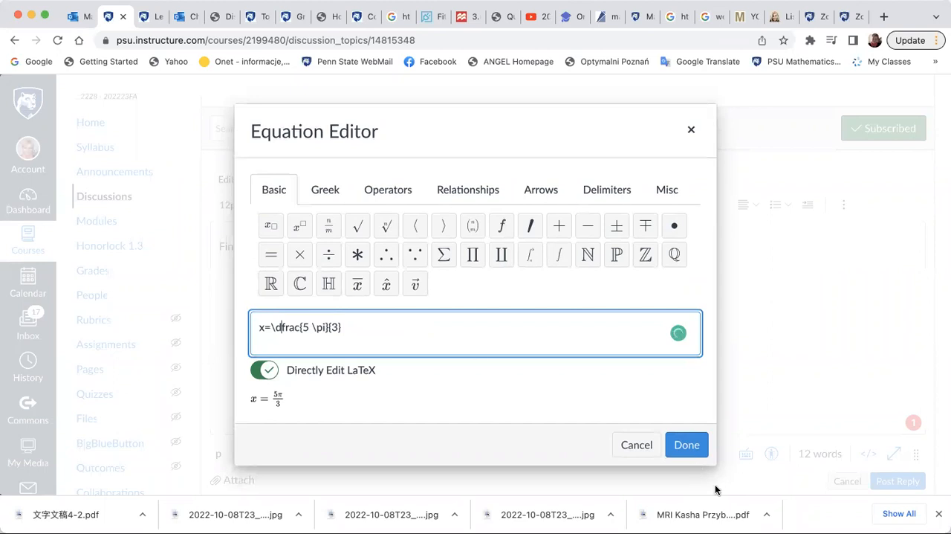
pyautogui.click(687, 445)
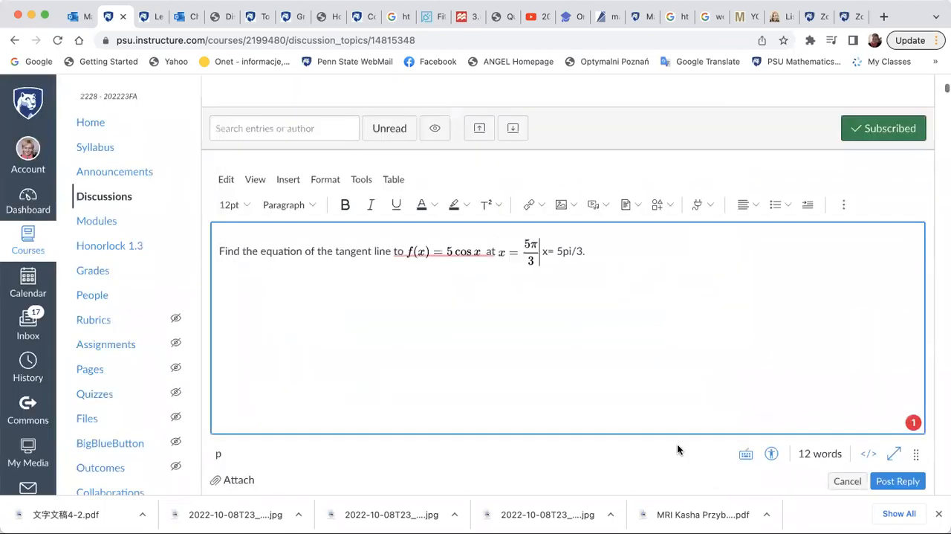
# Step: Erase the leftover plain-text 'x= 5pi/3' after the rendered equation
pyautogui.press('BackSpace')
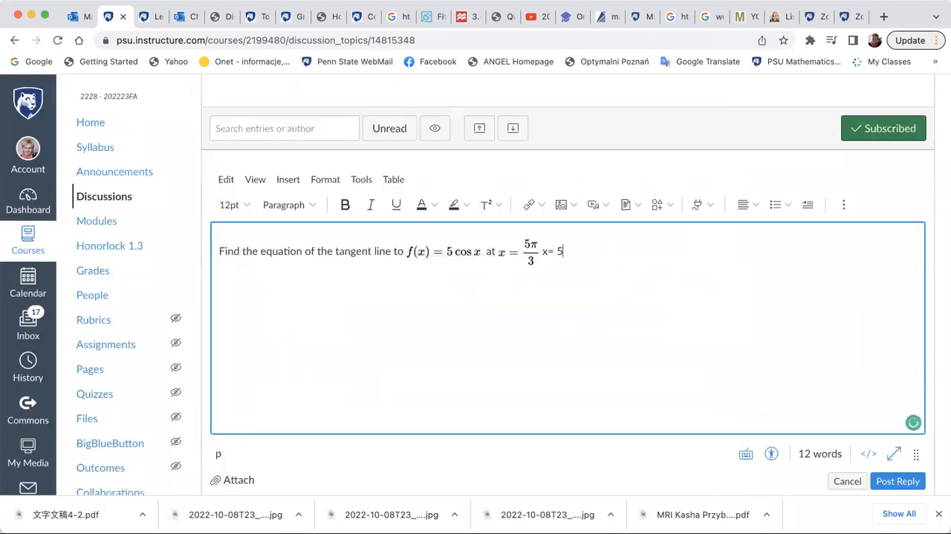
pyautogui.press('Backspace')
pyautogui.write('.')
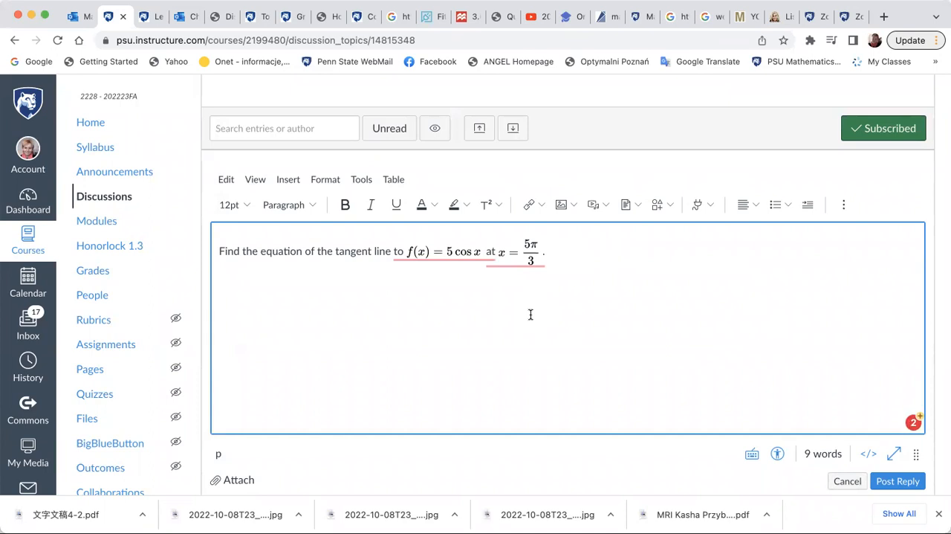
pyautogui.moveTo(476, 282)
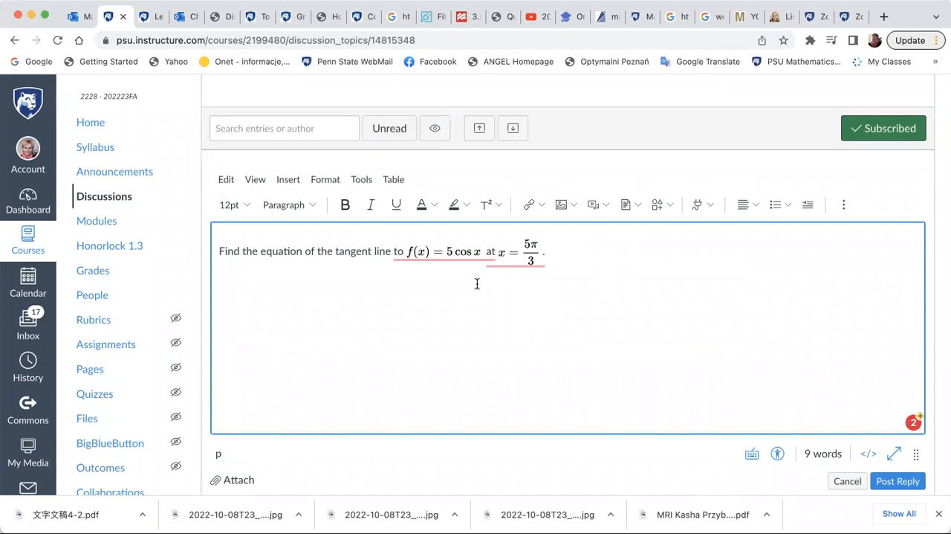